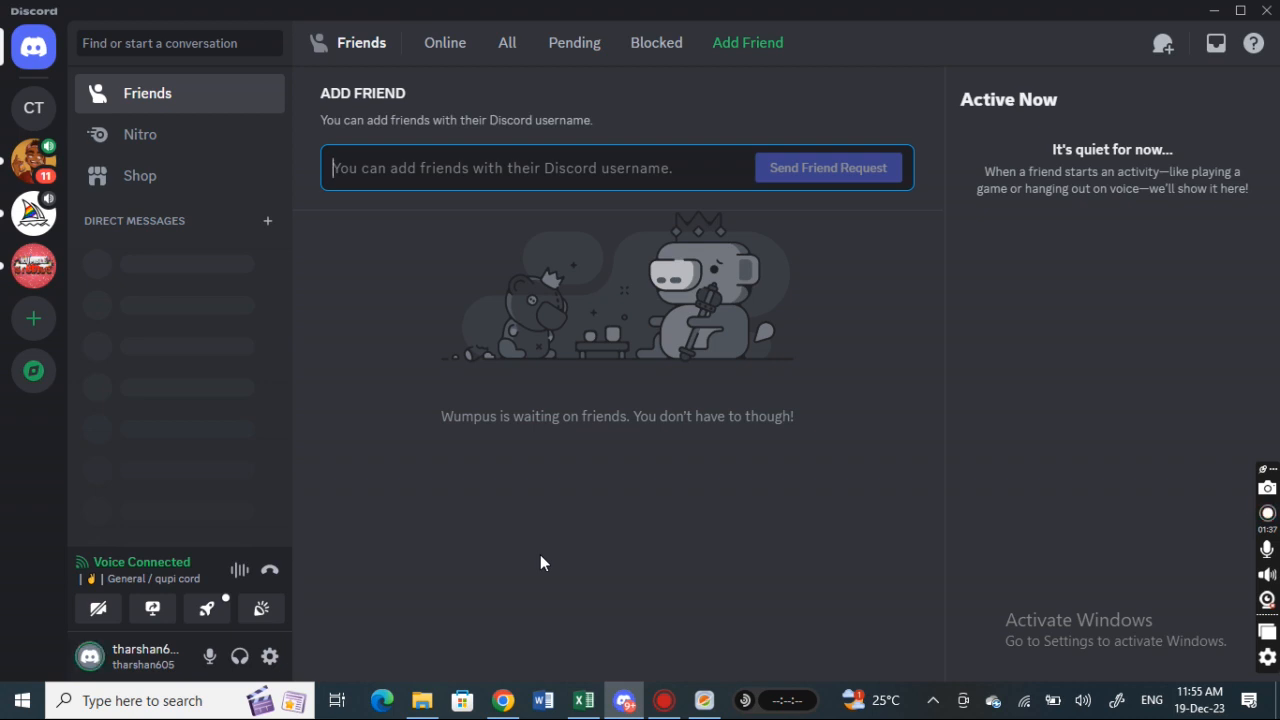
pyautogui.moveTo(388, 108)
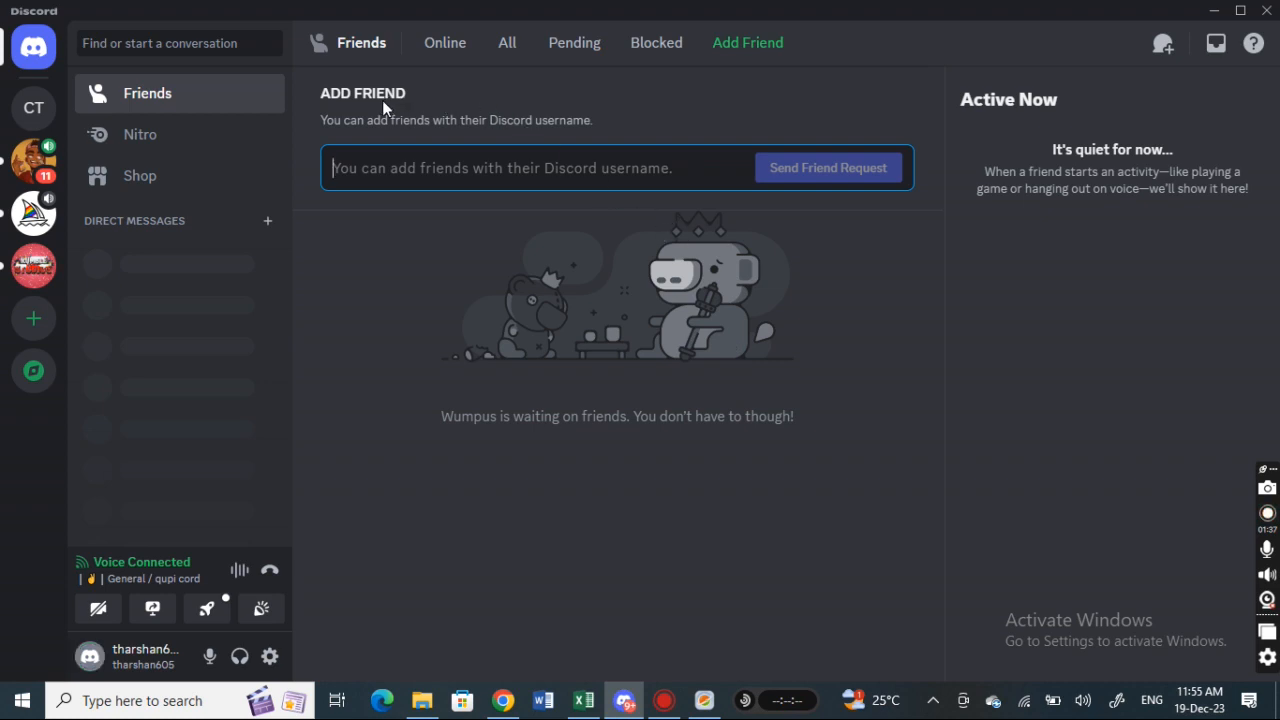
pyautogui.moveTo(392, 238)
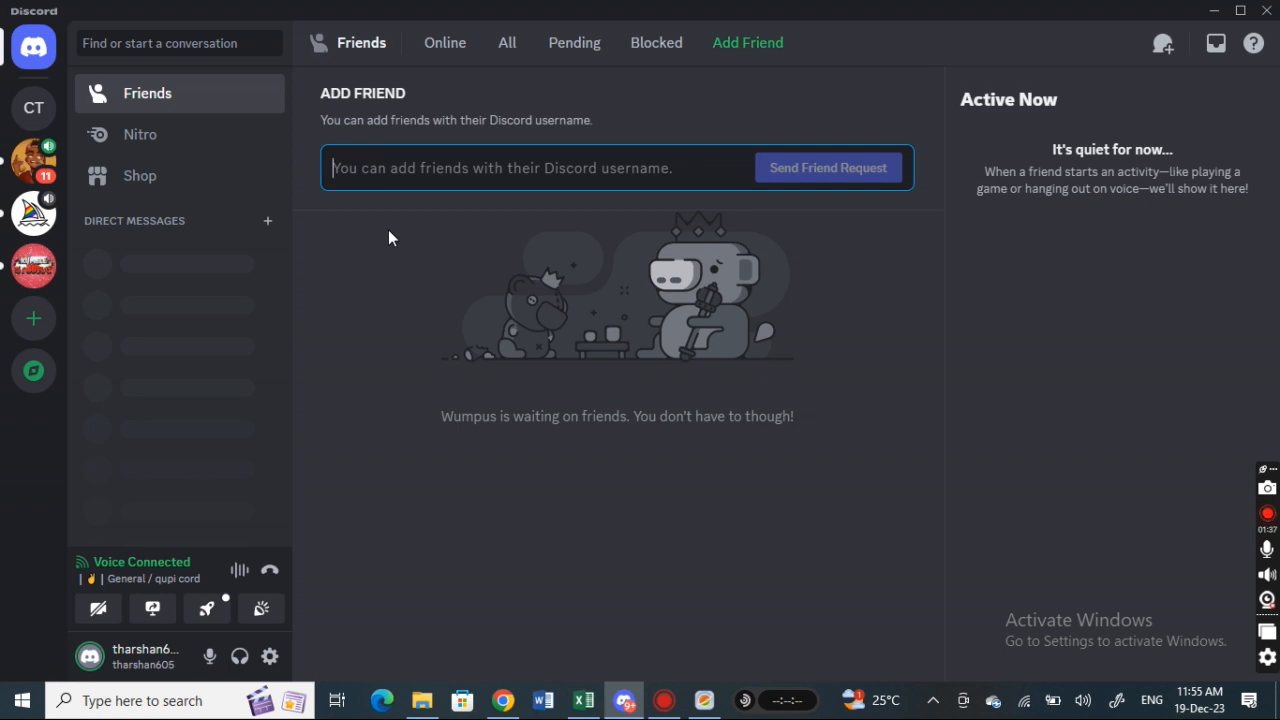
pyautogui.moveTo(590, 262)
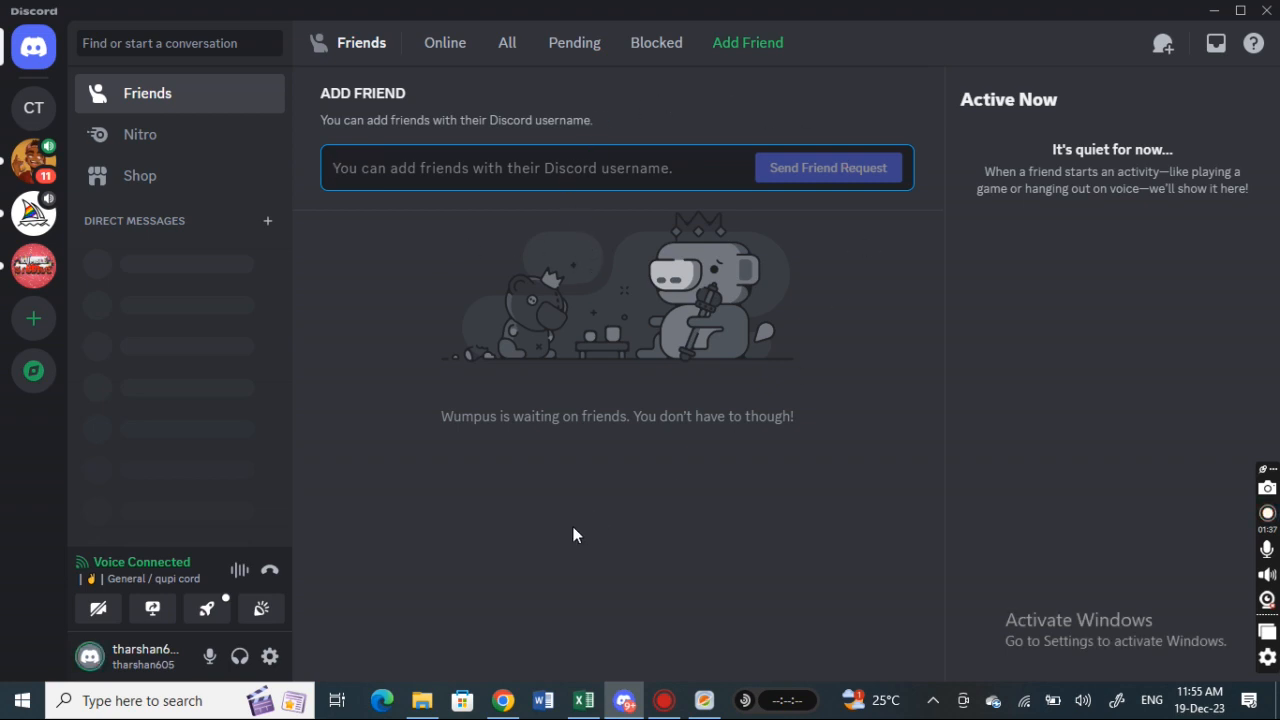
pyautogui.moveTo(584, 240)
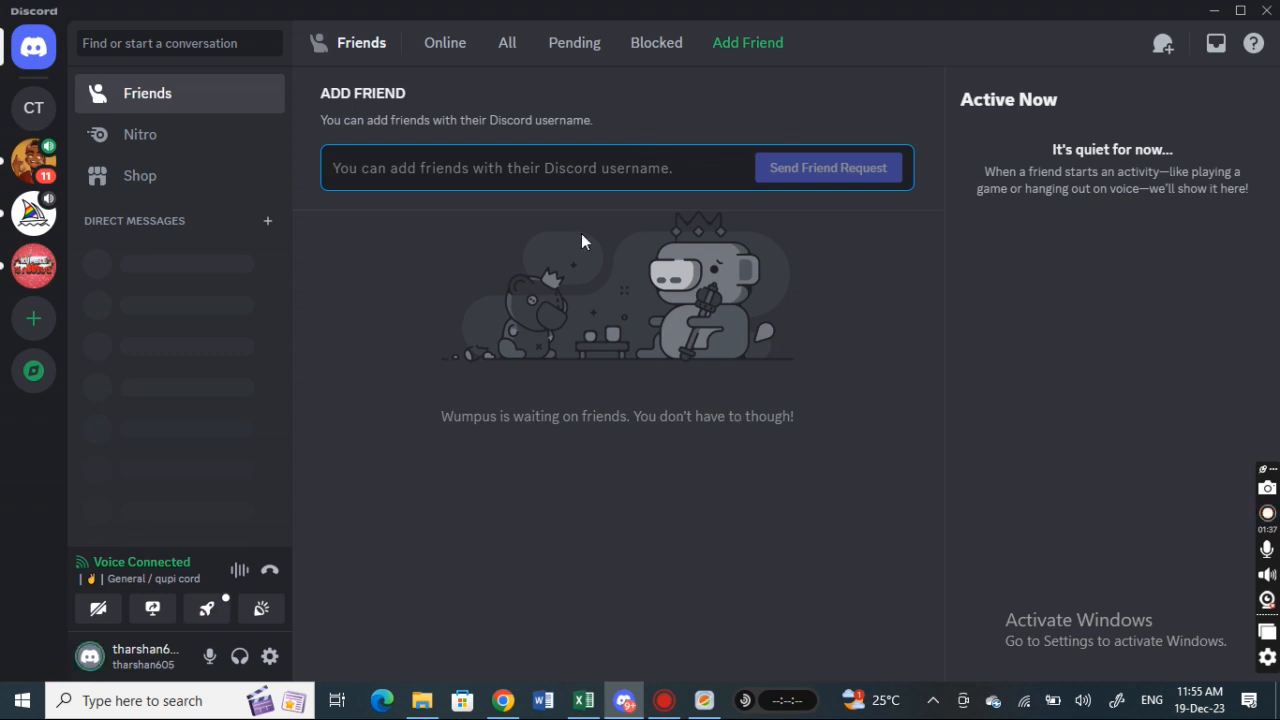
pyautogui.moveTo(576, 462)
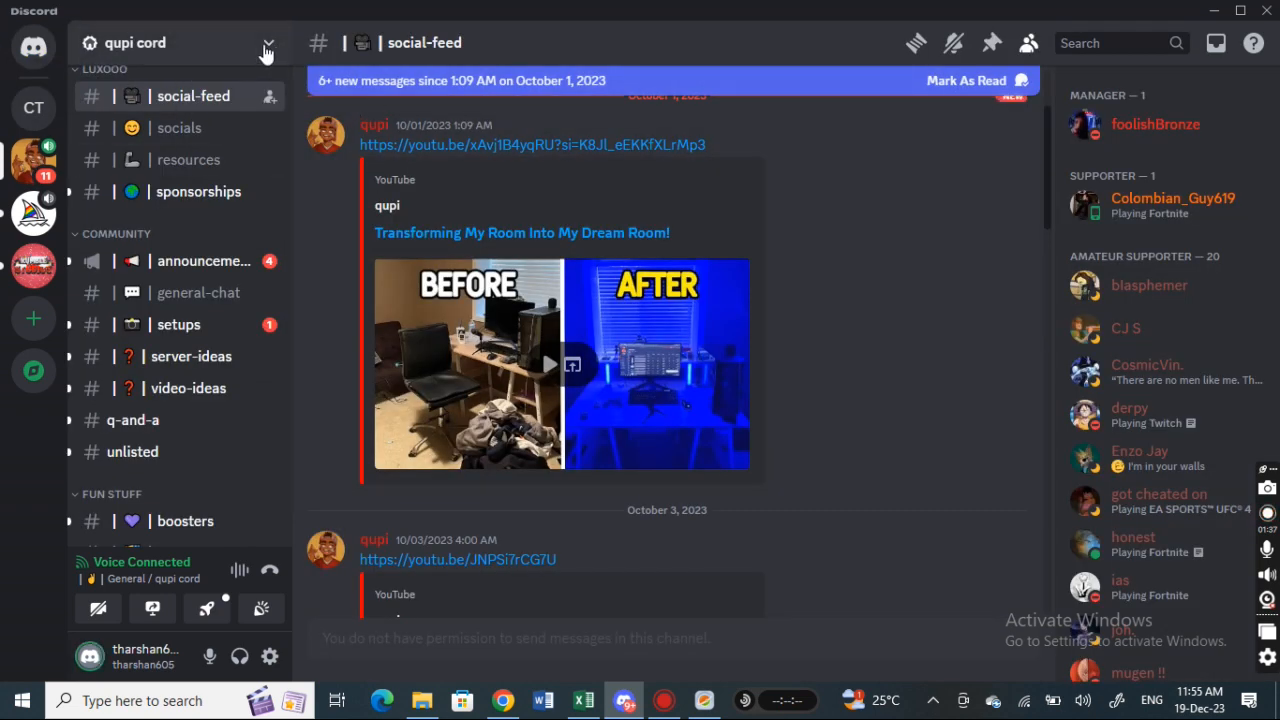
pyautogui.moveTo(268, 48)
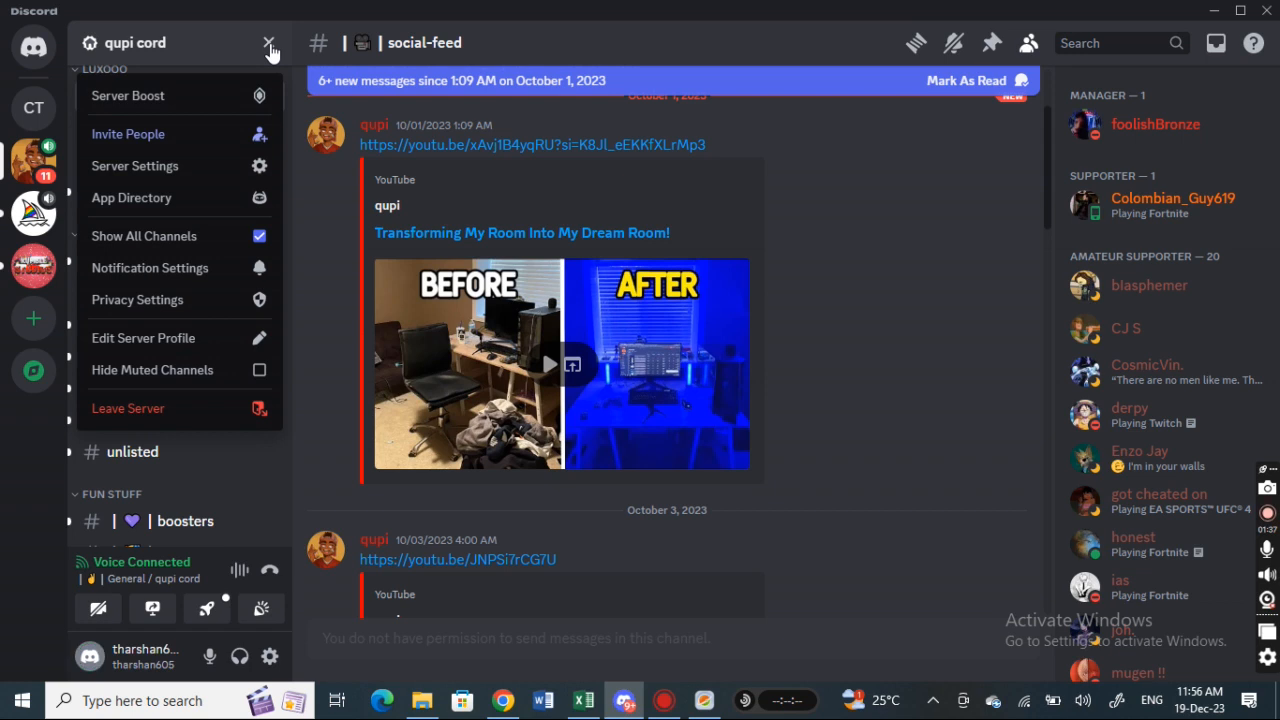
pyautogui.moveTo(184, 140)
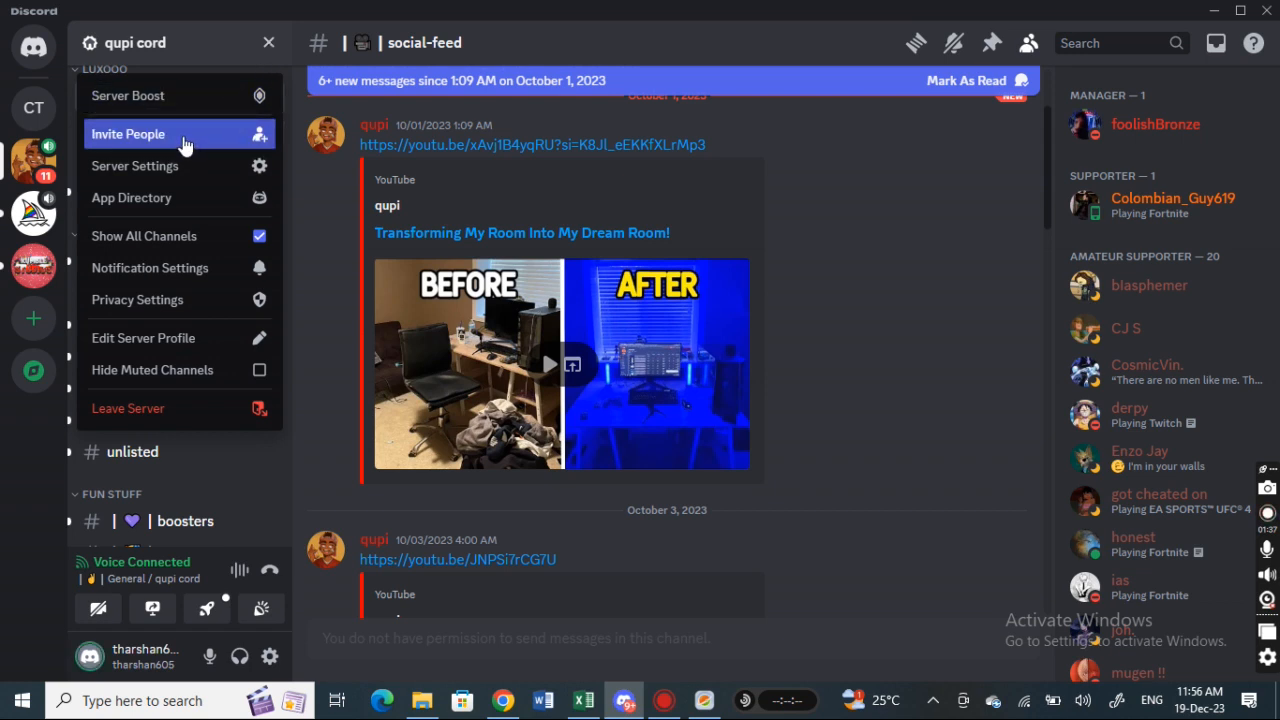
# - Show the qupi cord invite link into the welcome channel, valid for 7 days
pyautogui.click(128, 132)
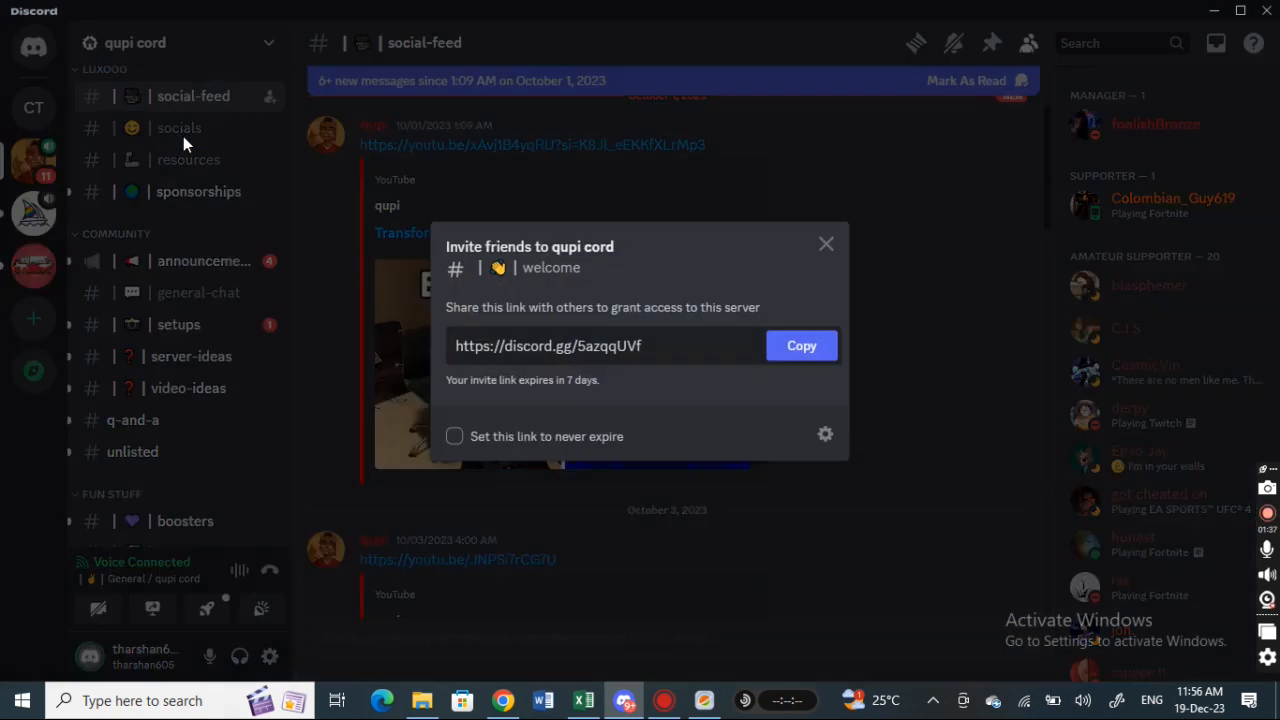
pyautogui.moveTo(688, 340)
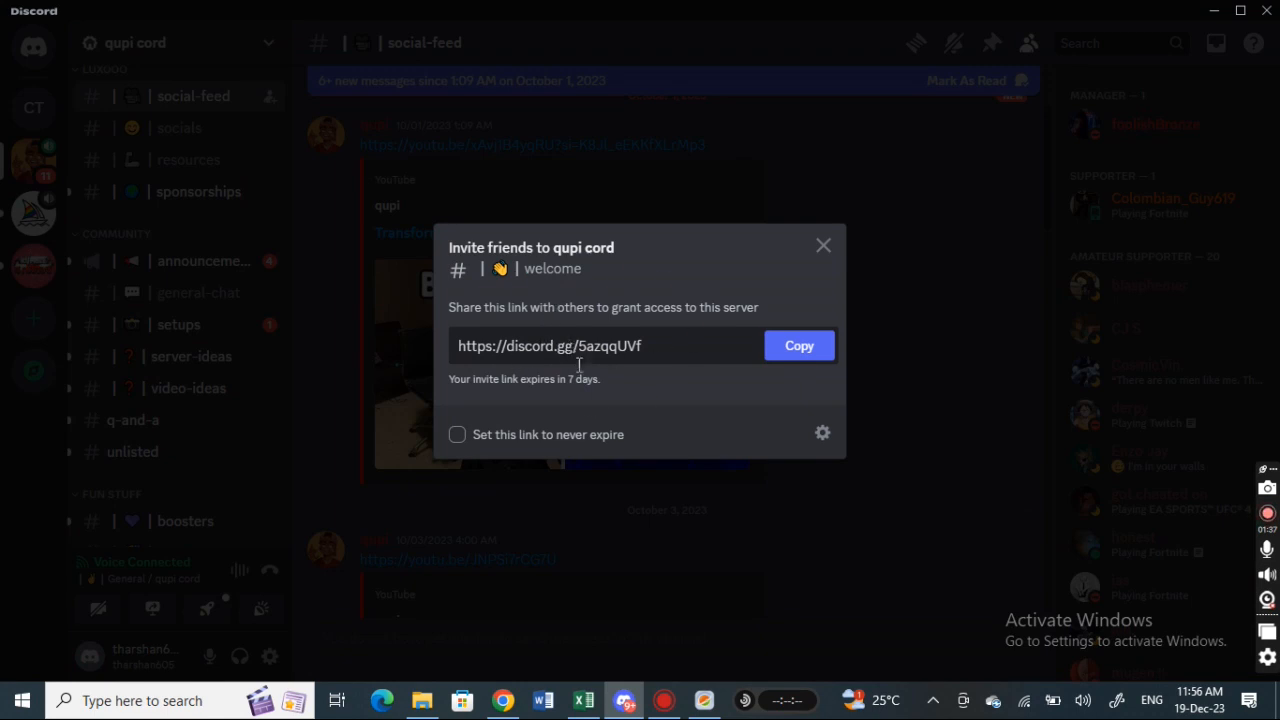
pyautogui.moveTo(574, 440)
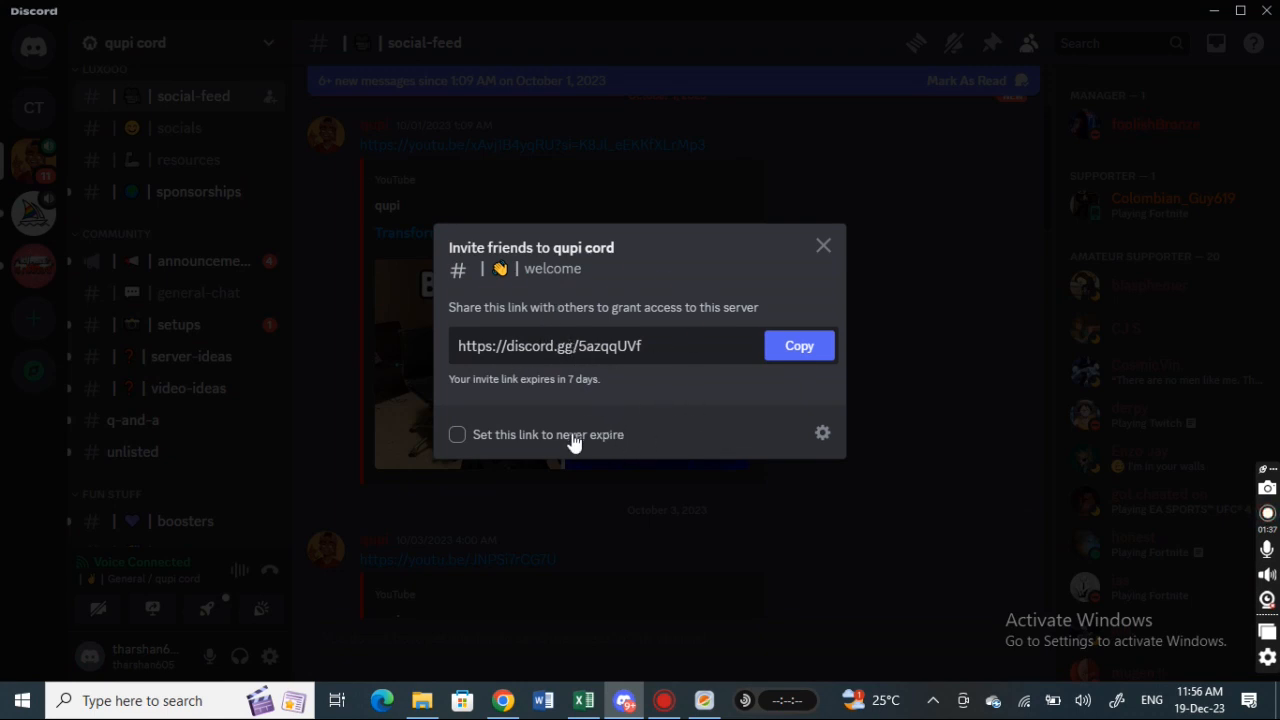
pyautogui.moveTo(822, 432)
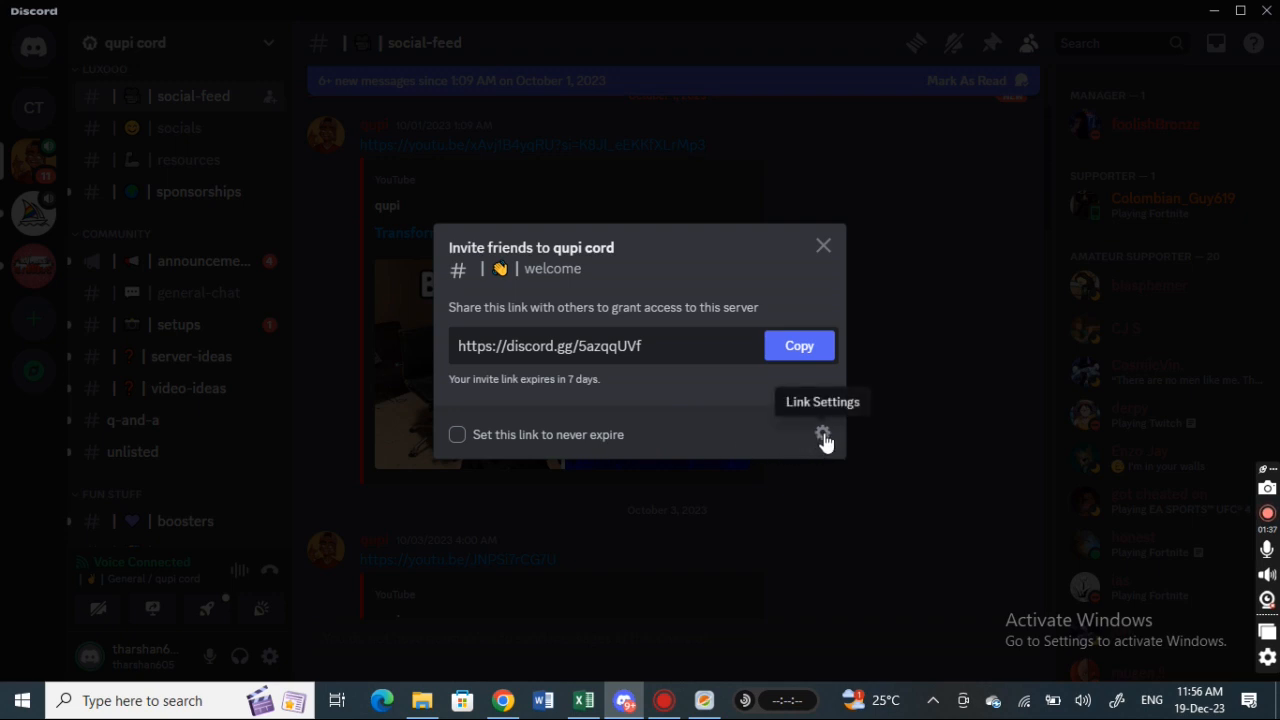
# - Set Expire After to Never in link settings and generate a new invite link
pyautogui.click(824, 436)
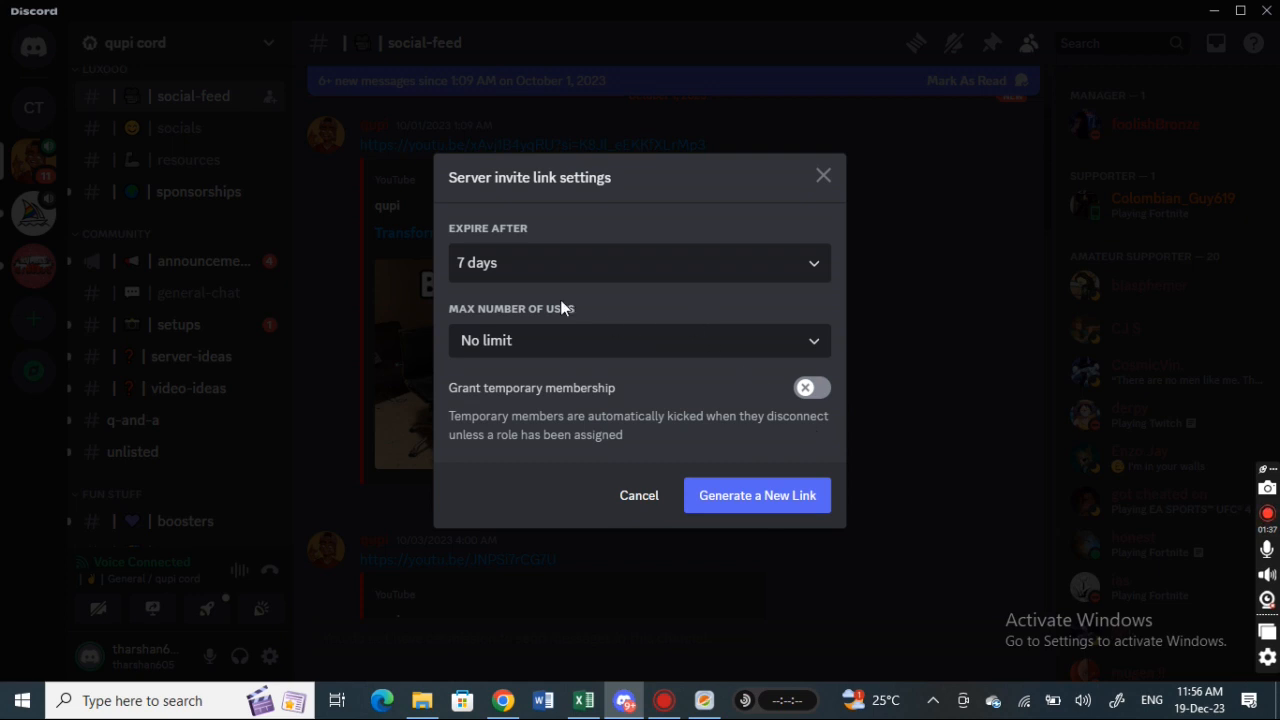
pyautogui.moveTo(502, 238)
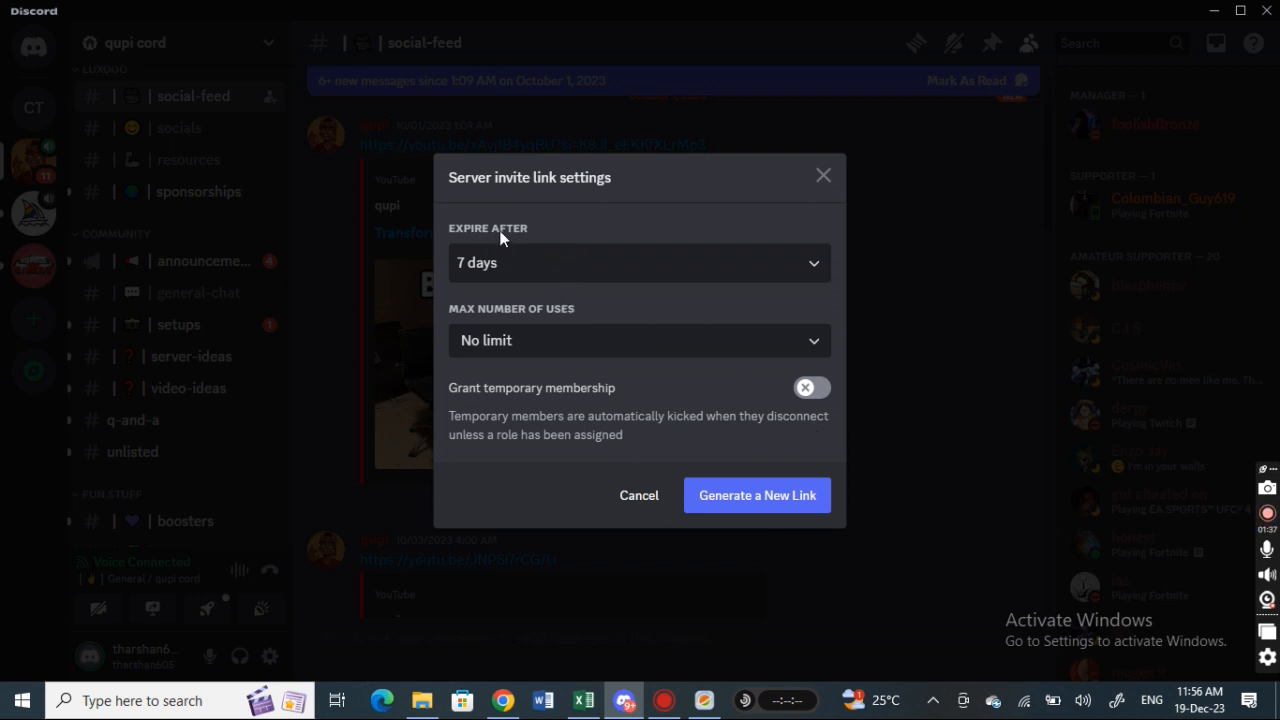
pyautogui.click(640, 264)
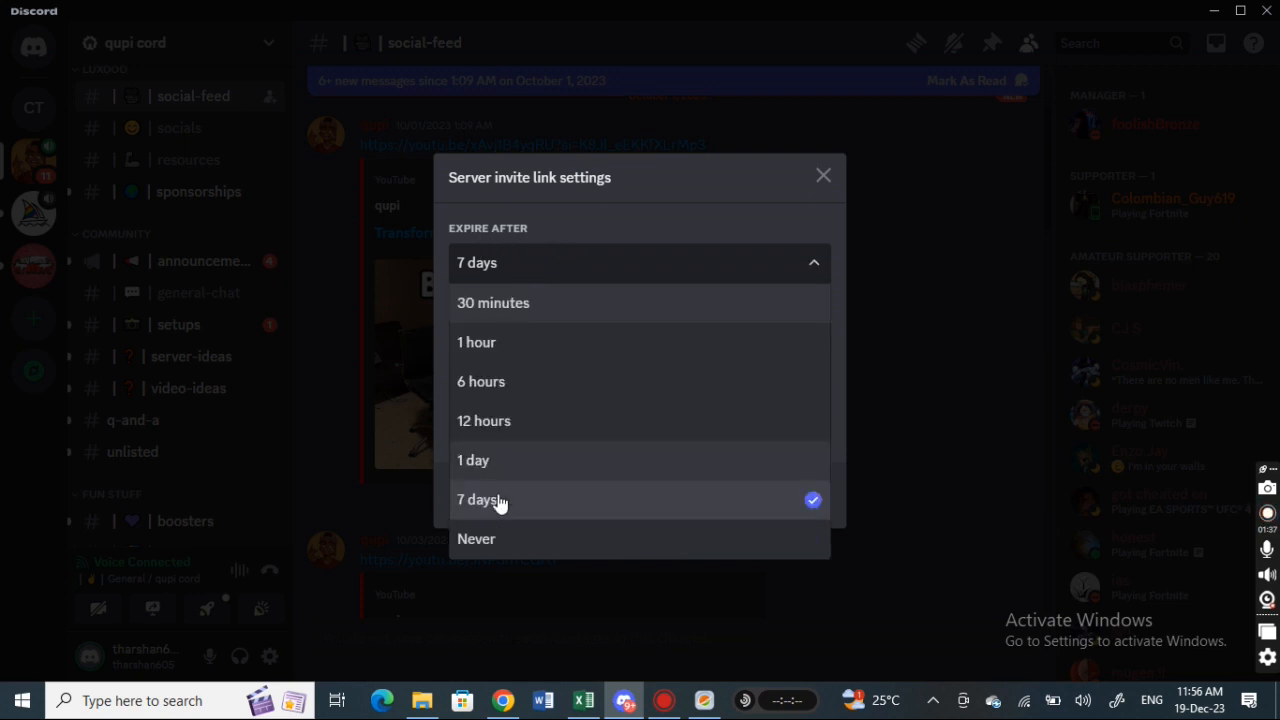
pyautogui.click(476, 540)
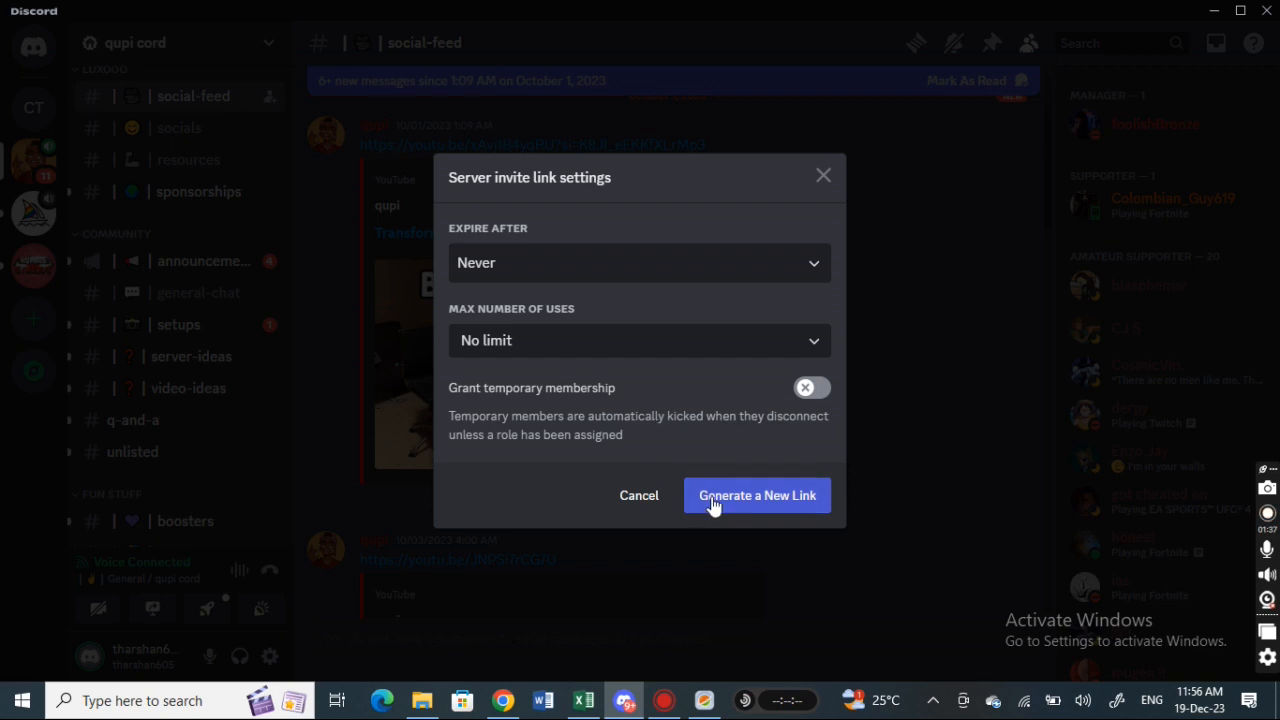
pyautogui.click(756, 496)
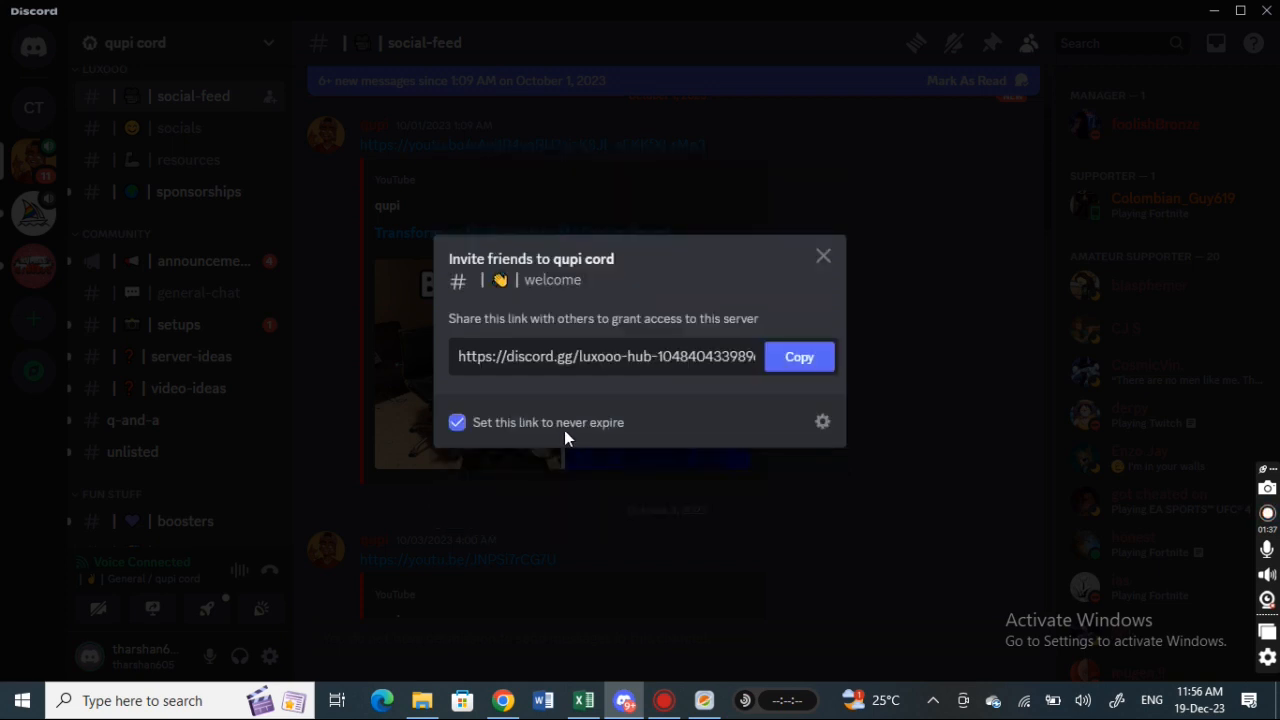